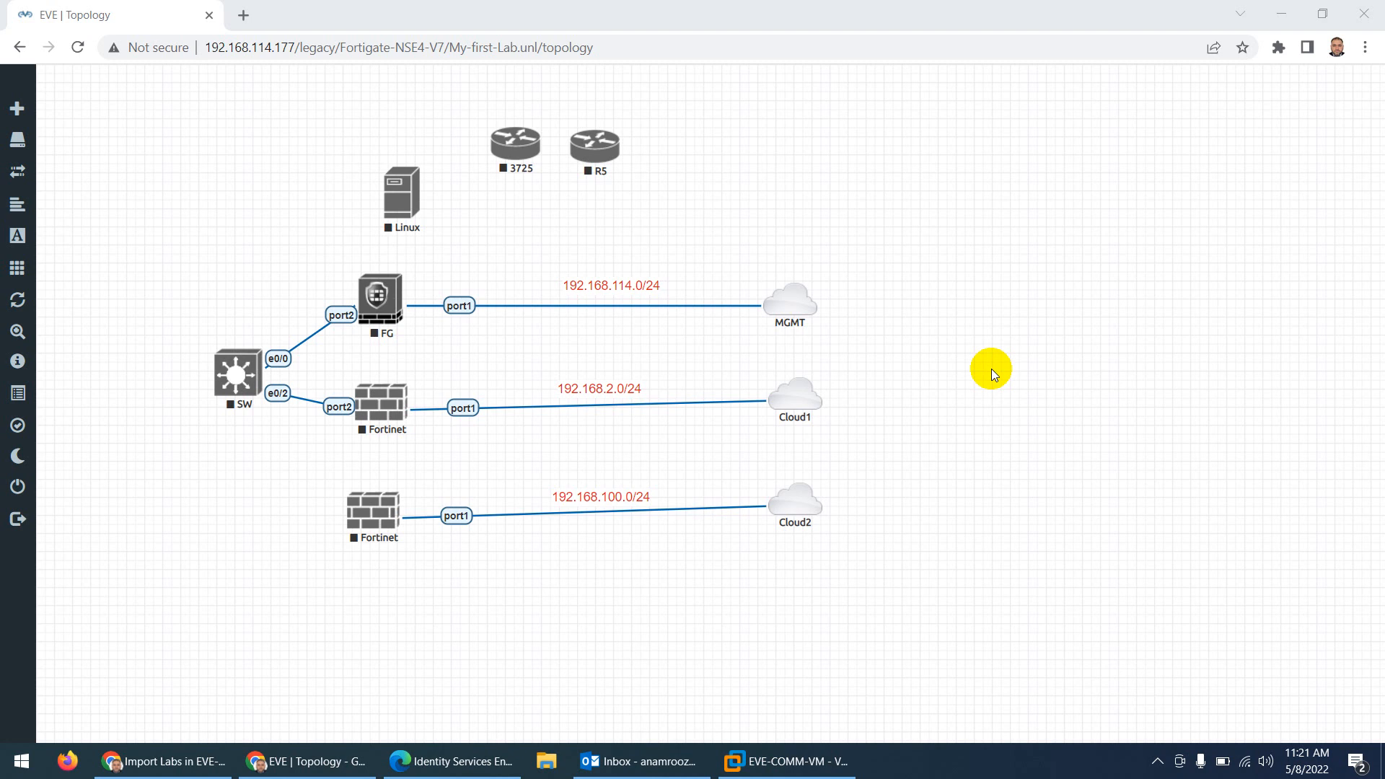
mouse_move(566, 351)
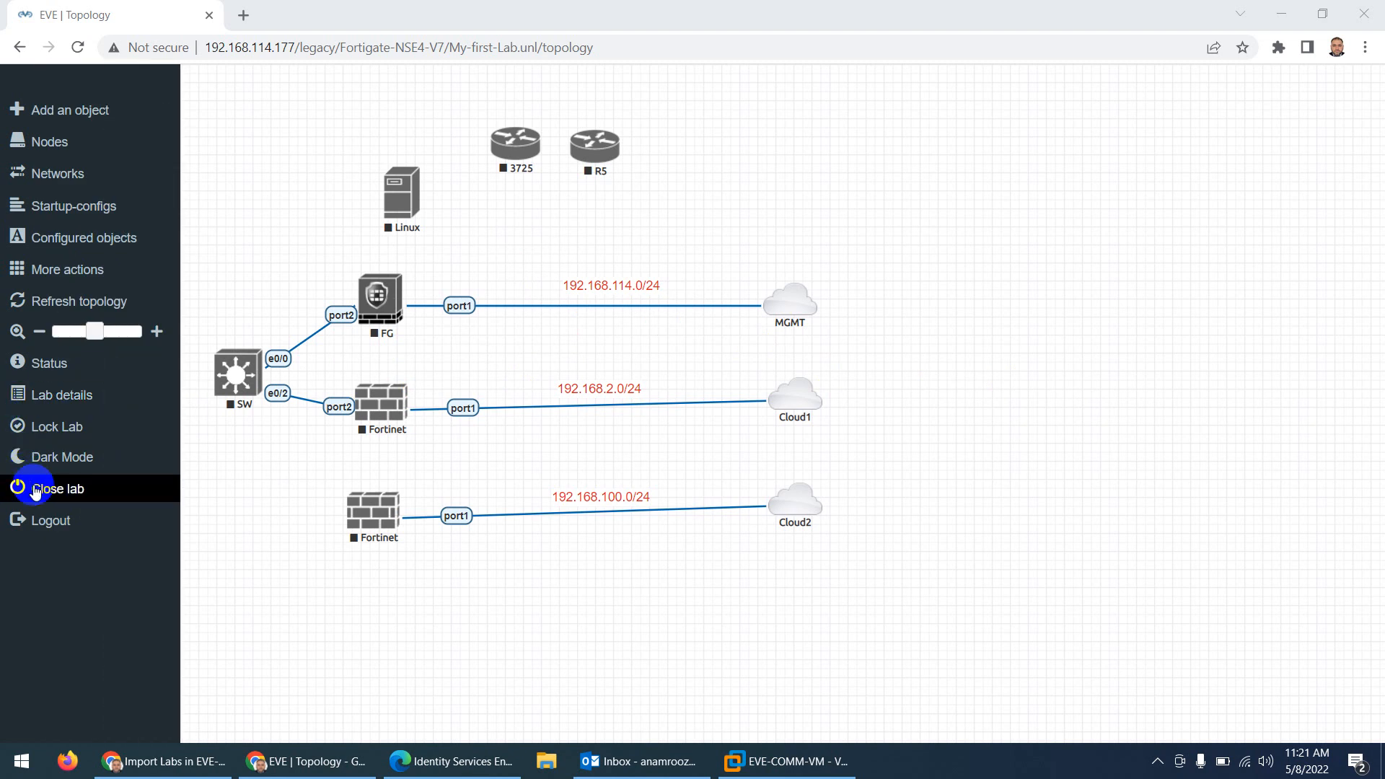
Close the My-first-Lab lab from the sidebar menu to return to the file manager
left_click(55, 488)
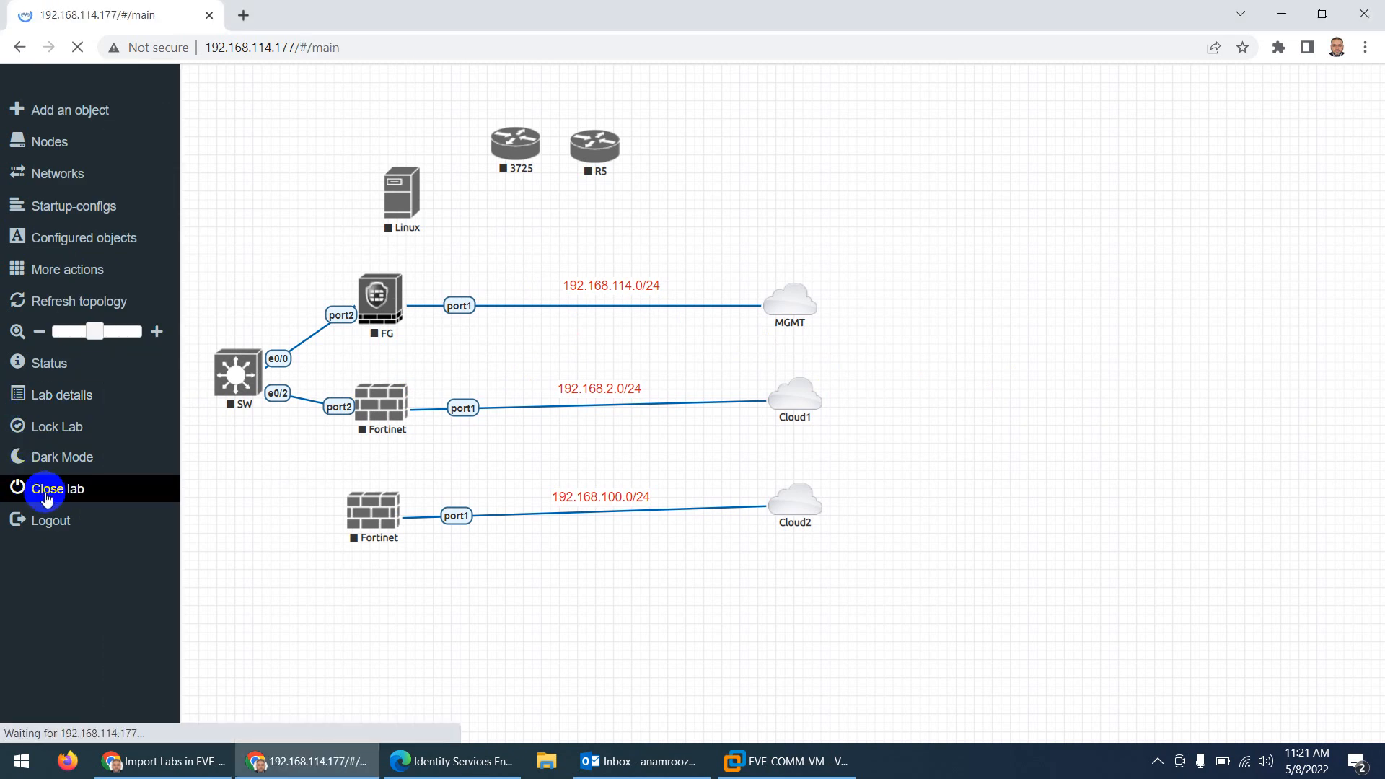
left_click(55, 489)
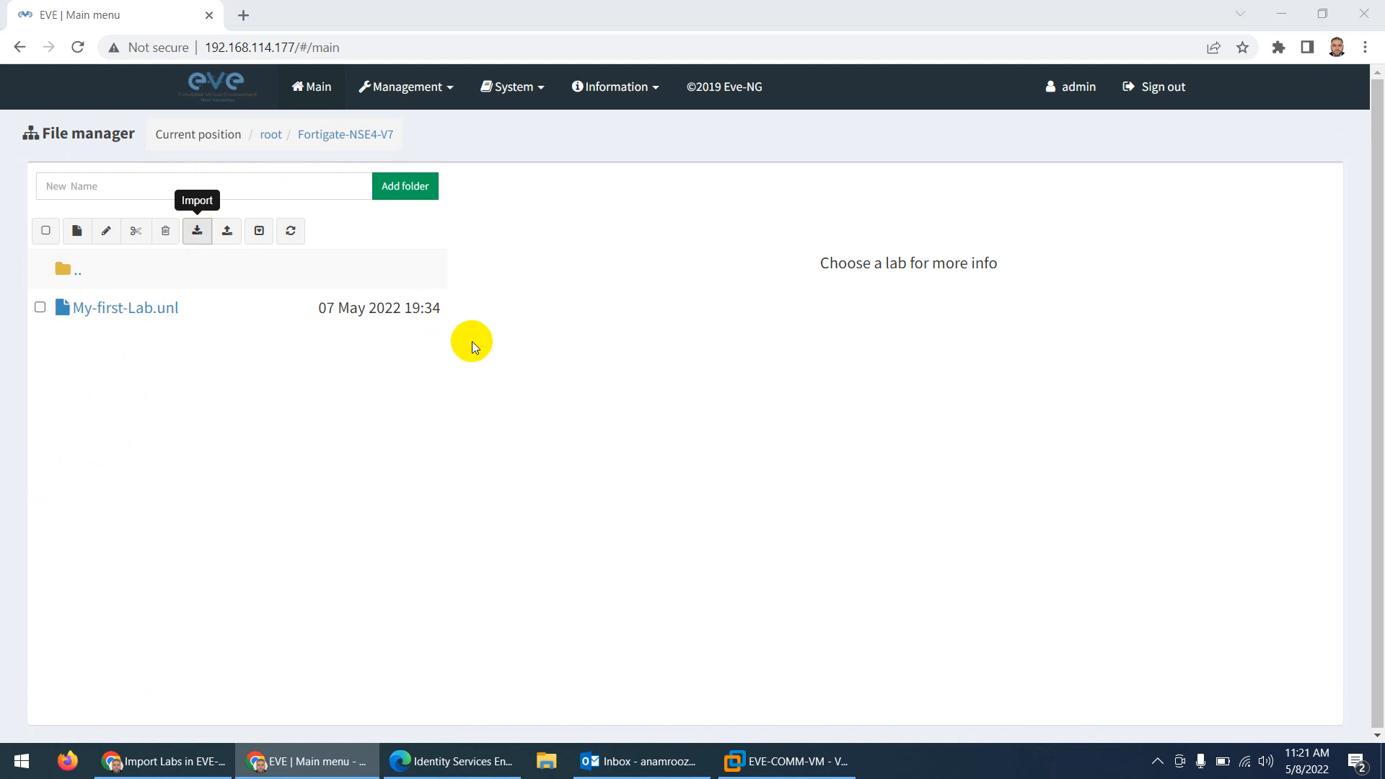
Select _Exports_eve-ng_export-20220507-232557.zip from Downloads > Compressed in the Import dialog
left_click(196, 231)
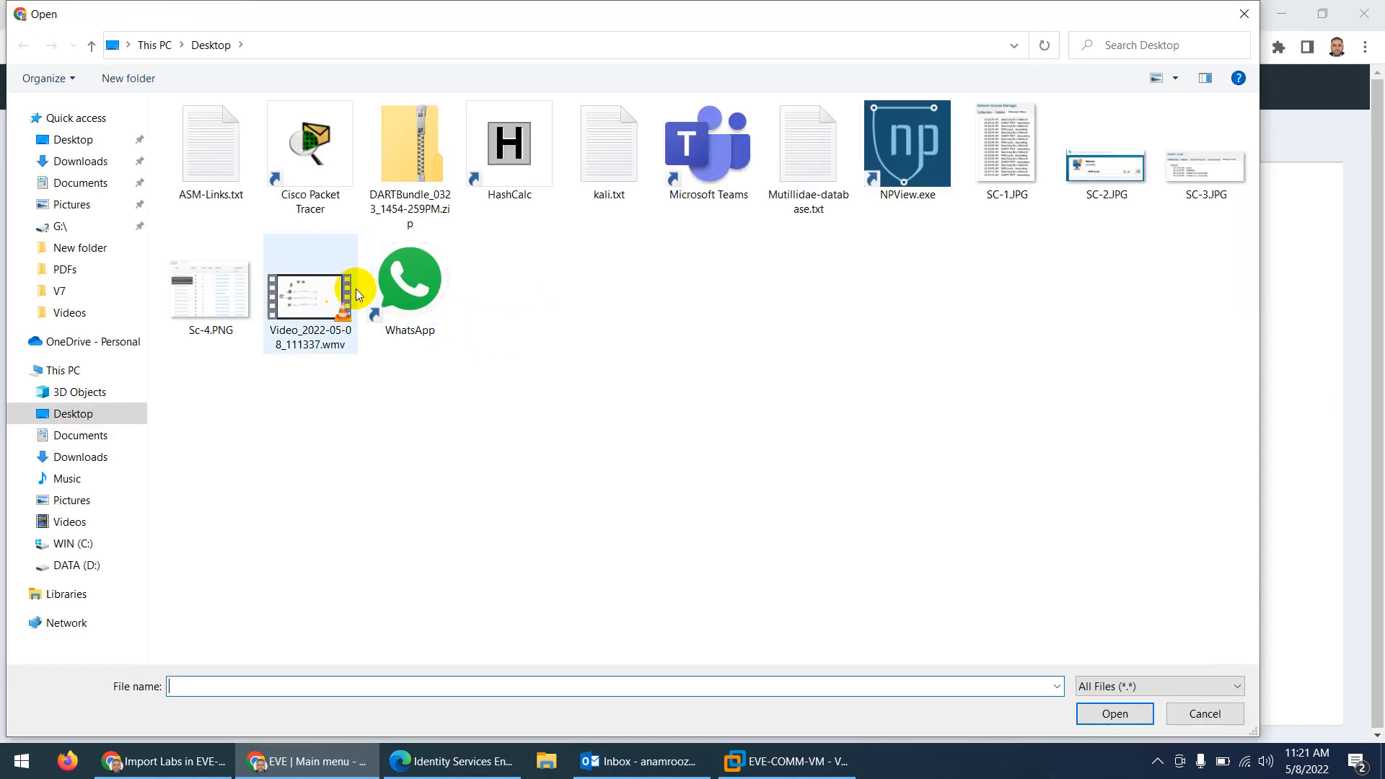
left_click(80, 161)
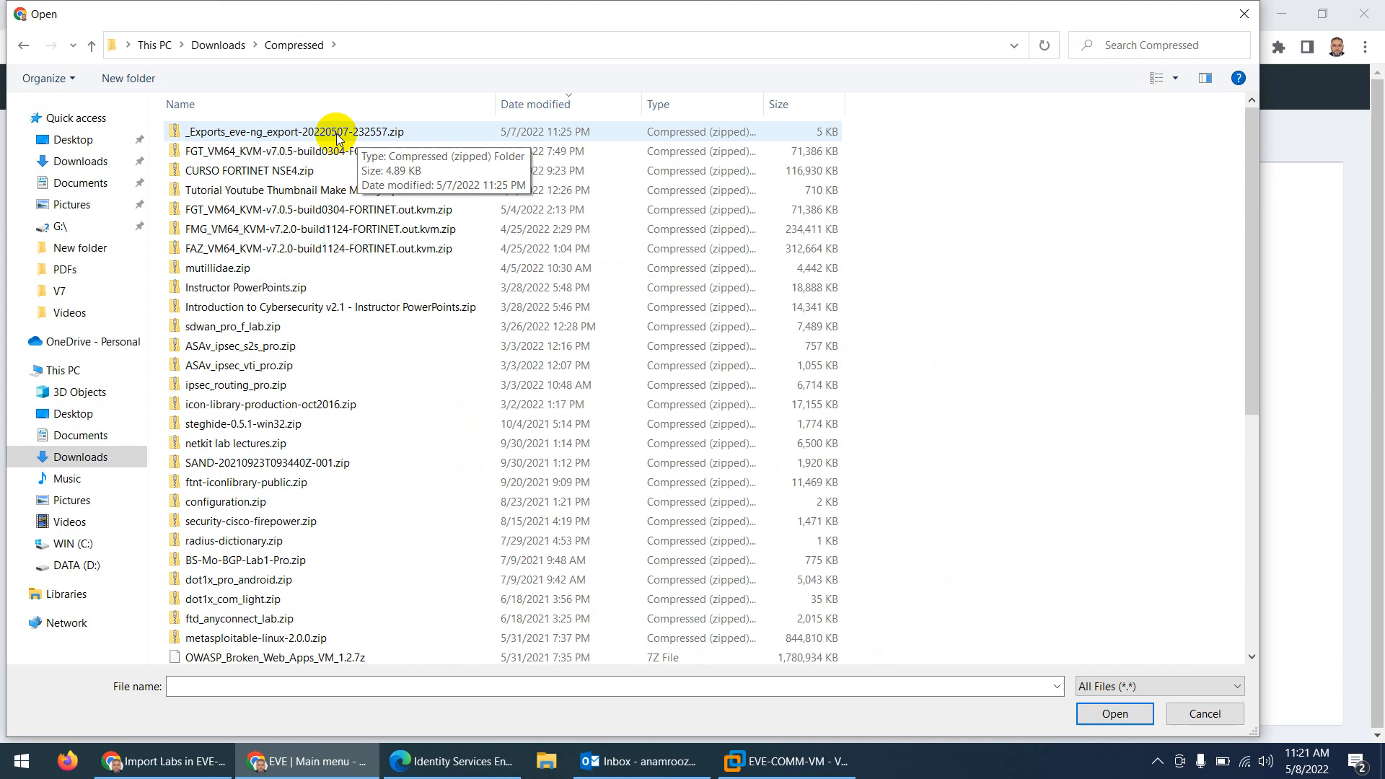
left_click(295, 131)
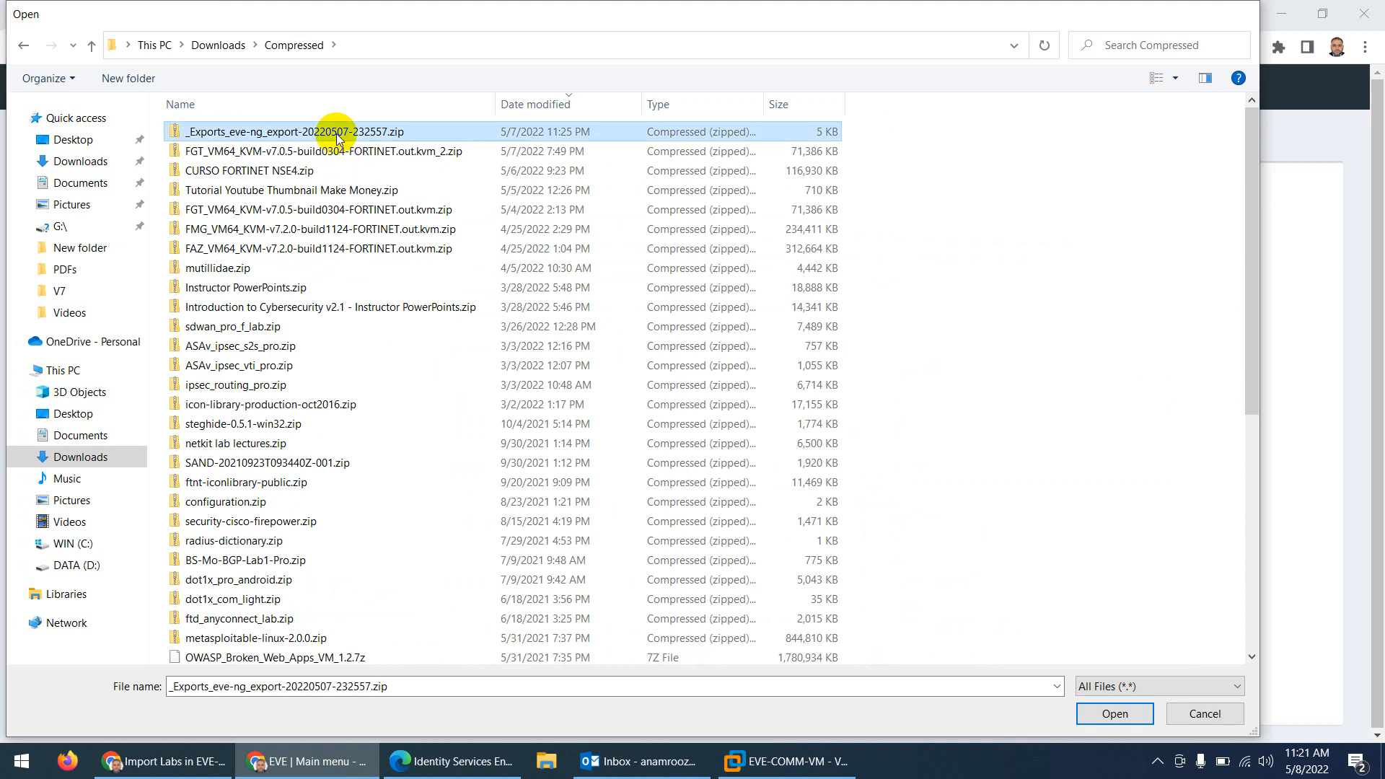
left_click(1113, 713)
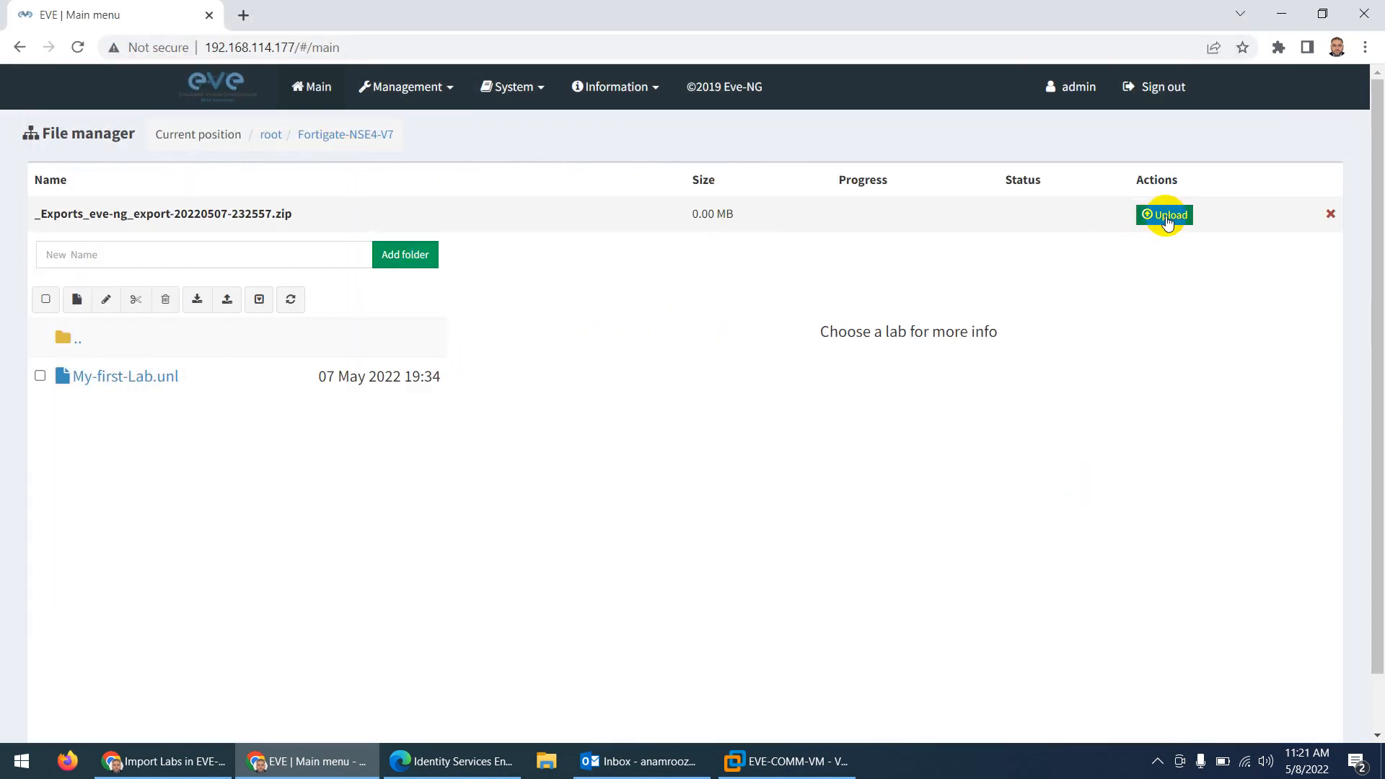
Upload the archive and preview the new Main-Topology-Lab.unl topology
left_click(1164, 214)
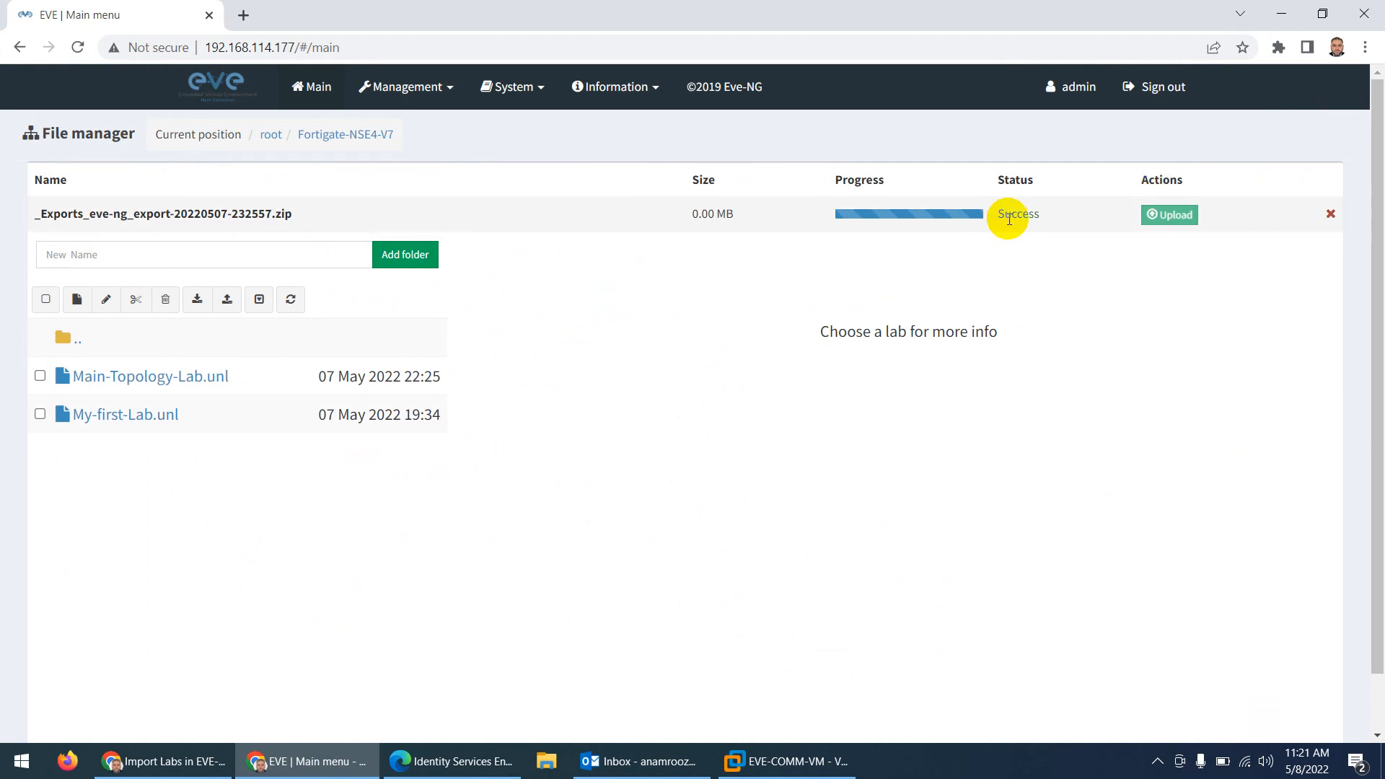
mouse_move(920, 272)
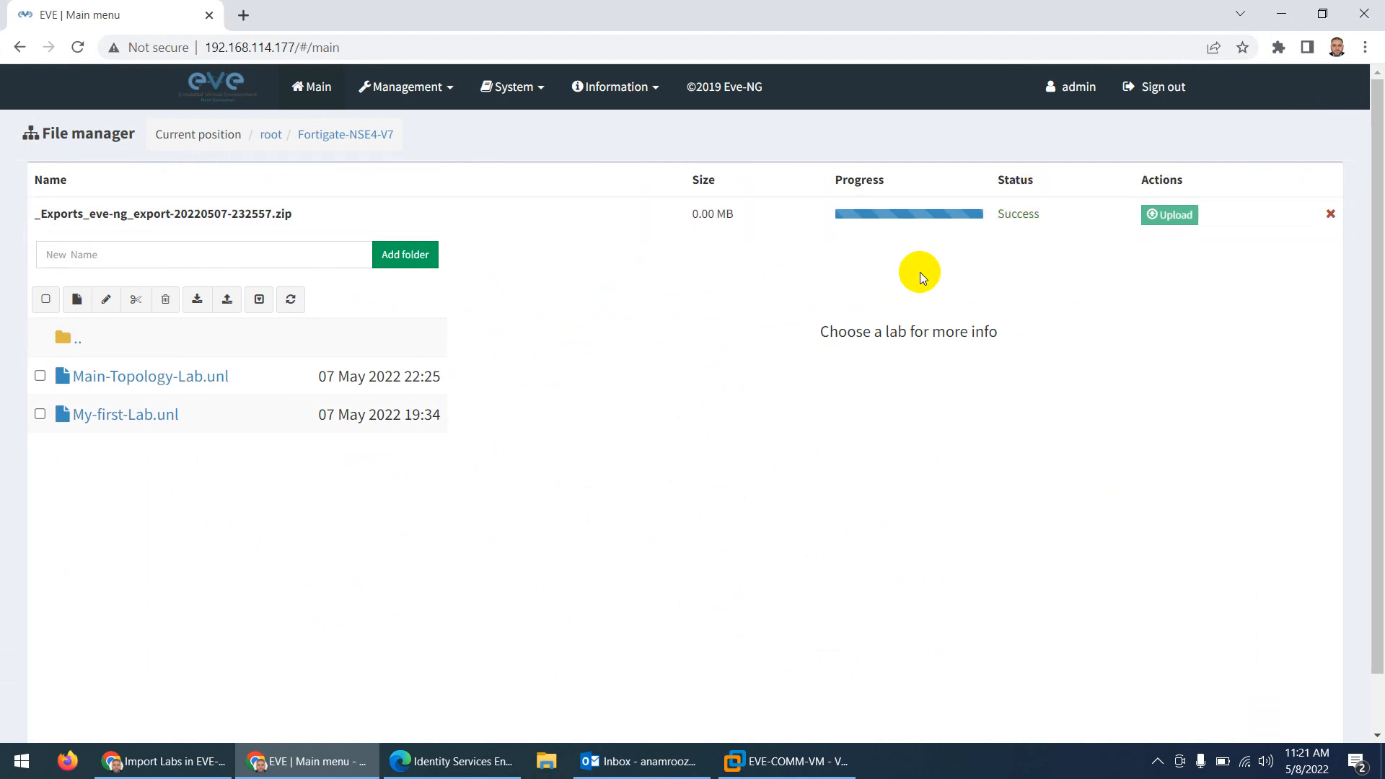
left_click(150, 375)
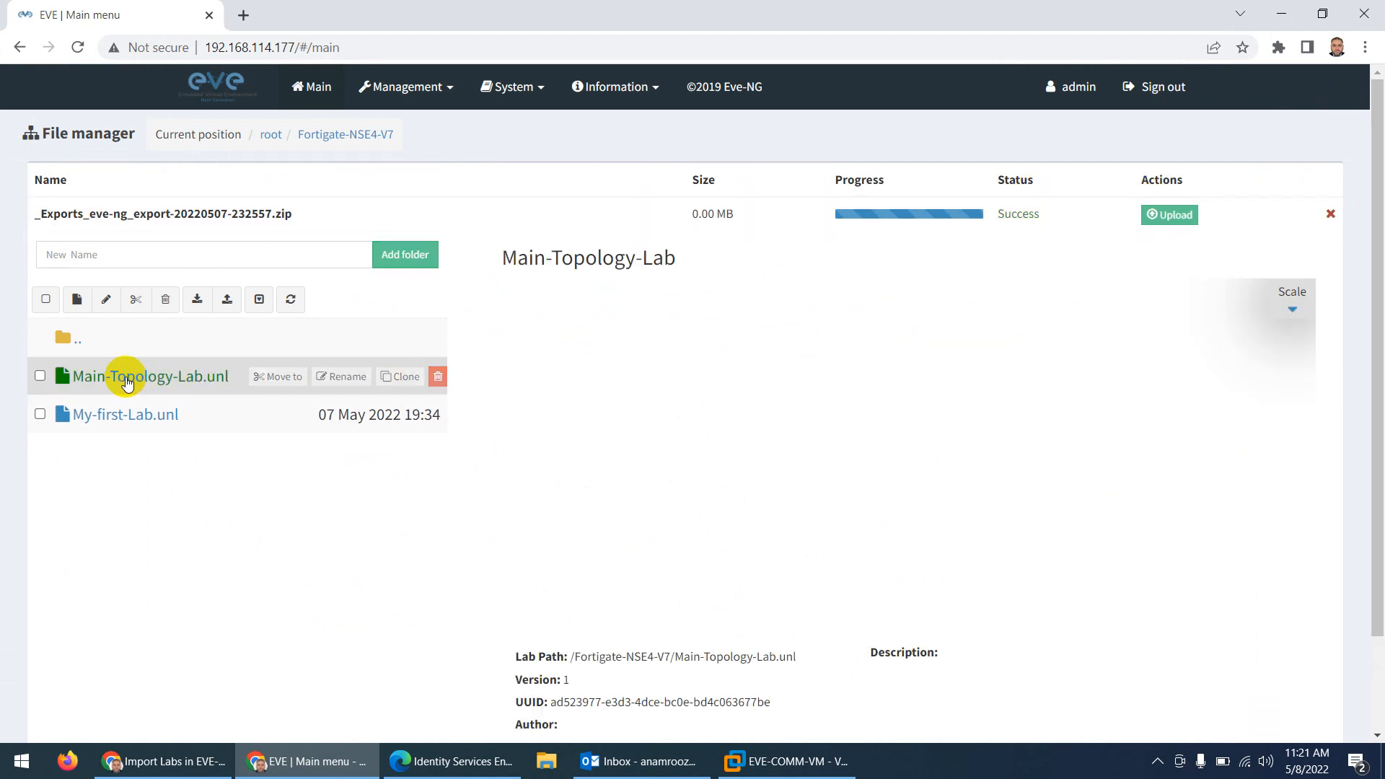
left_click(148, 375)
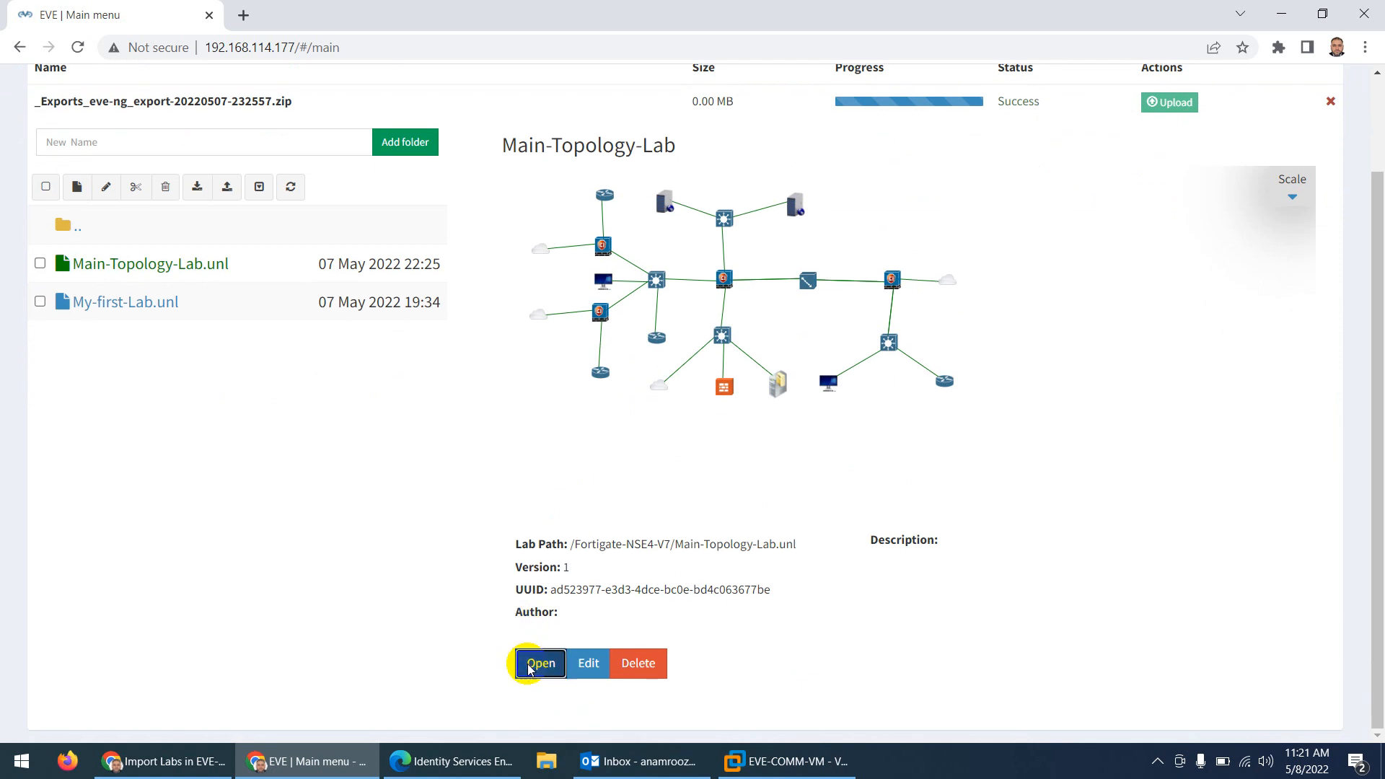
Open Main-Topology-Lab, start SRV1, view its ttylinux console, then close it
left_click(540, 663)
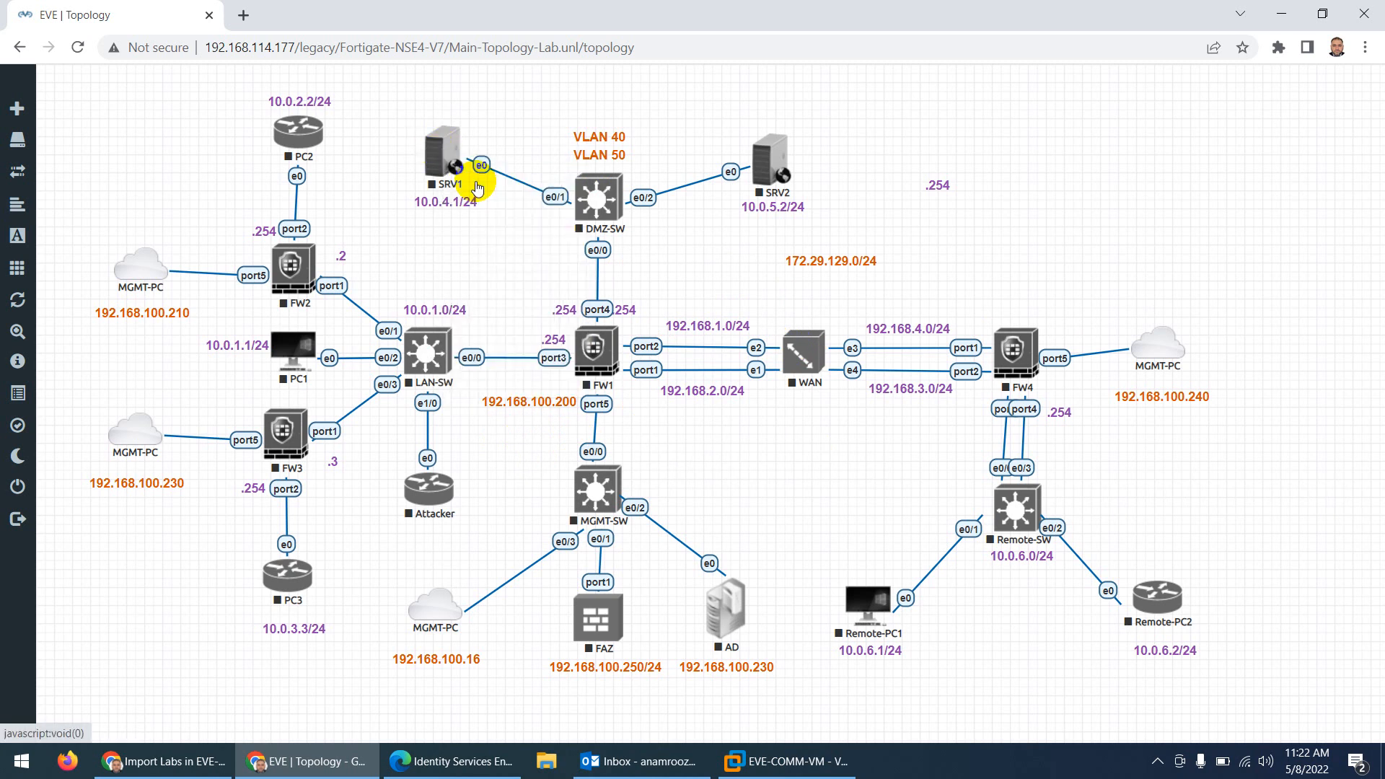
left_click(441, 163)
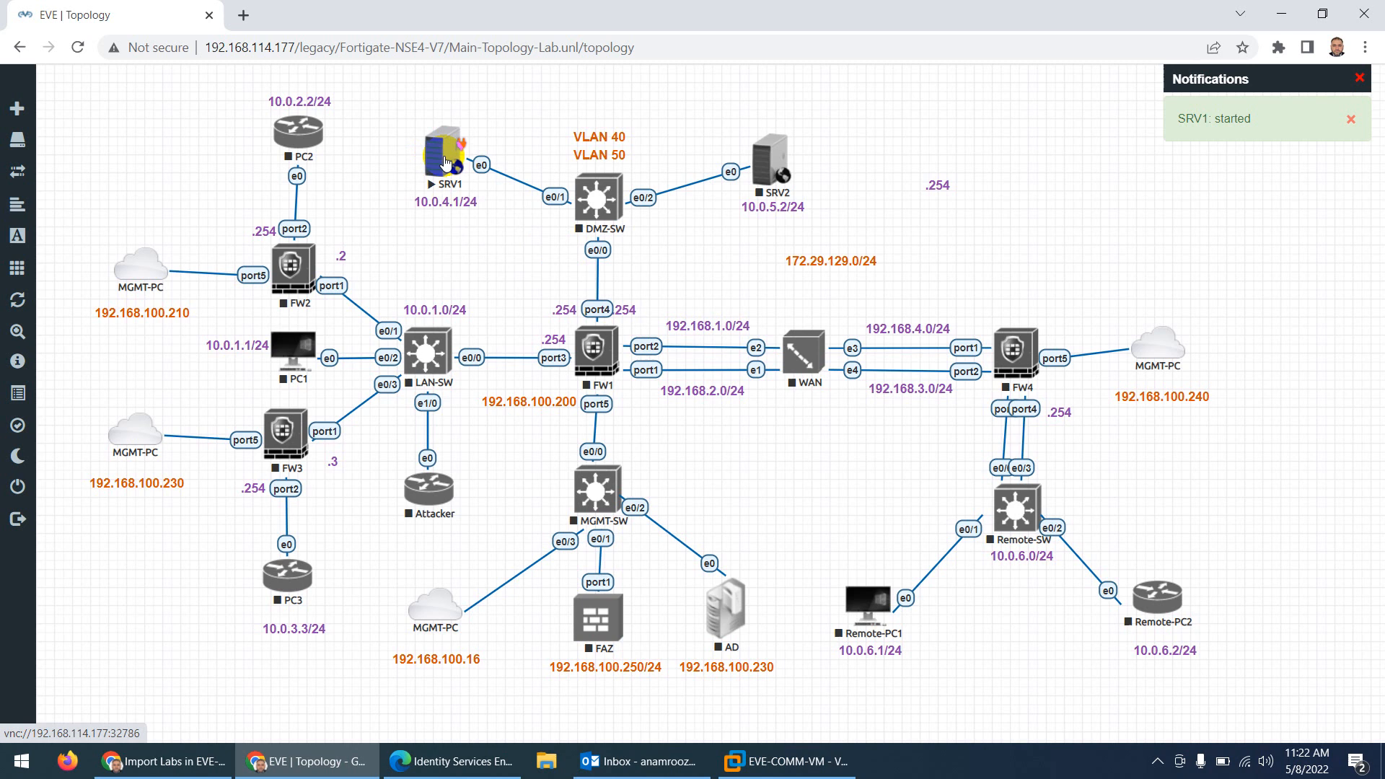
double_click(446, 155)
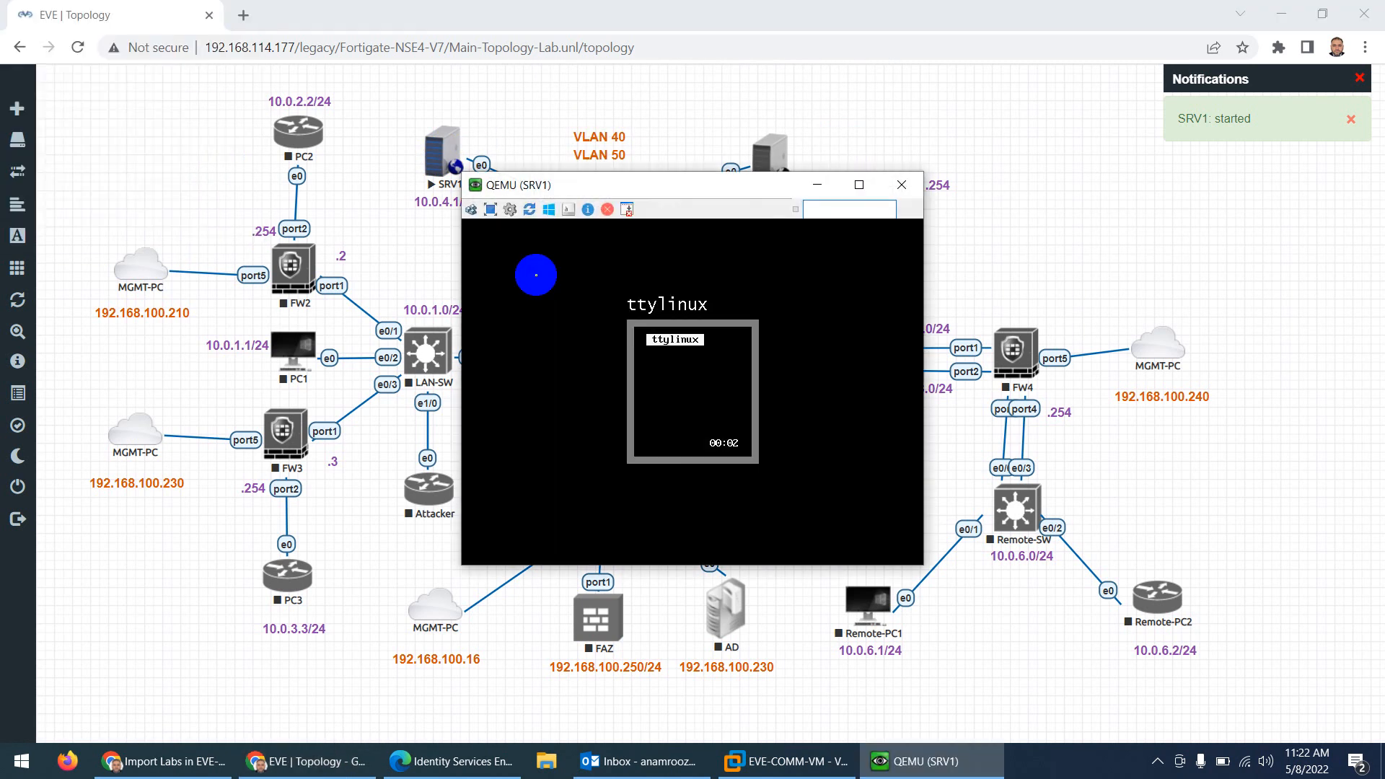
left_click(900, 185)
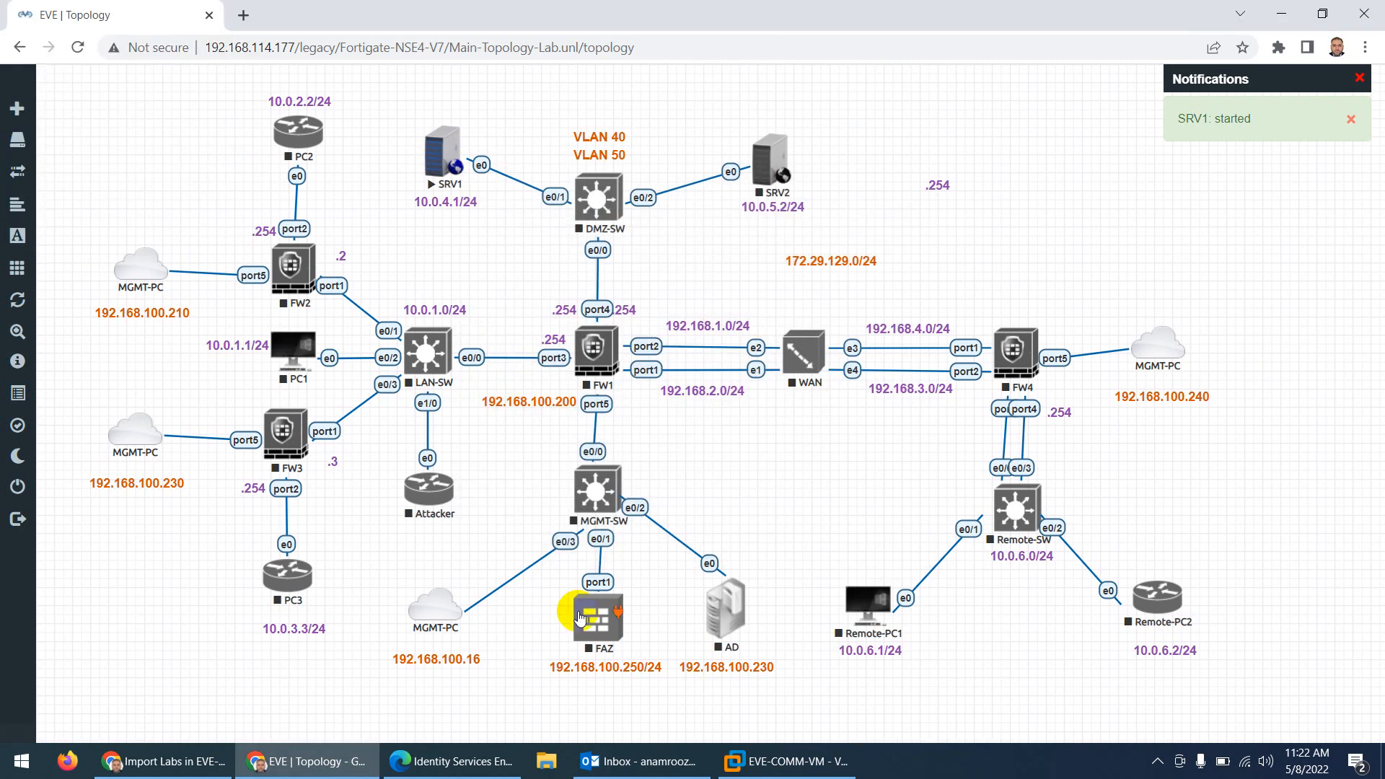